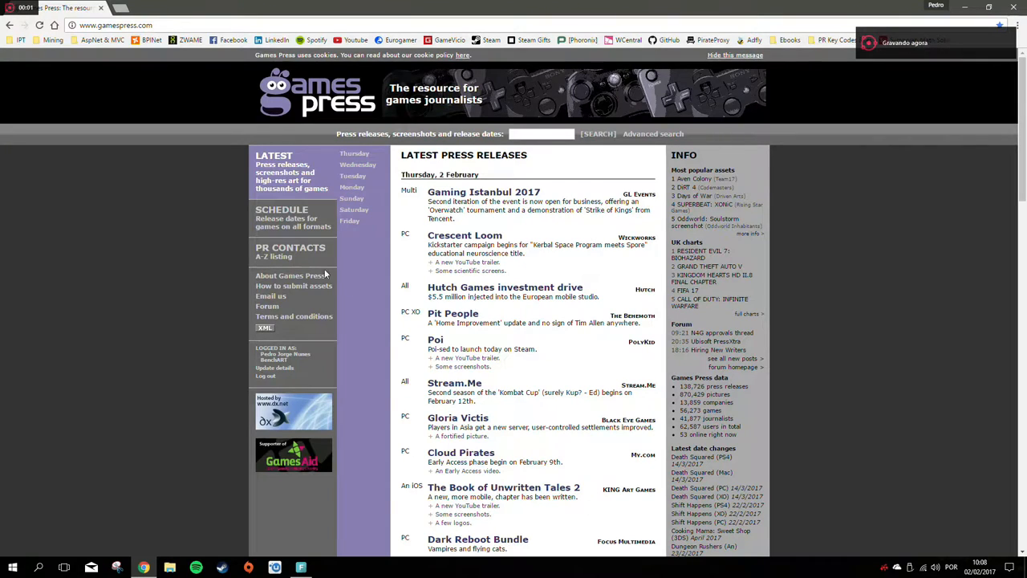
Browse to the PR Contacts directory and then the upcoming release Schedule.
click(289, 247)
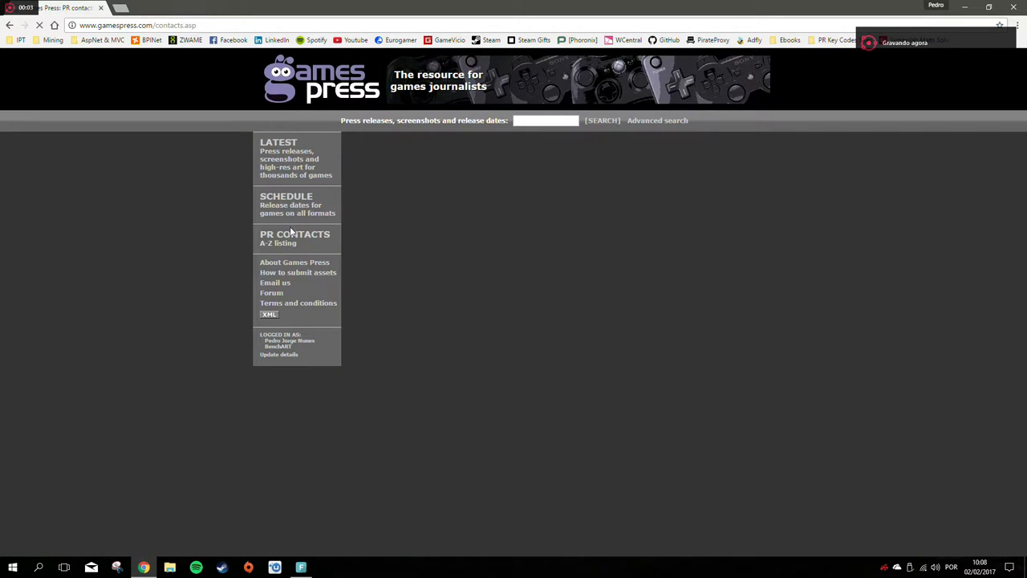
click(295, 237)
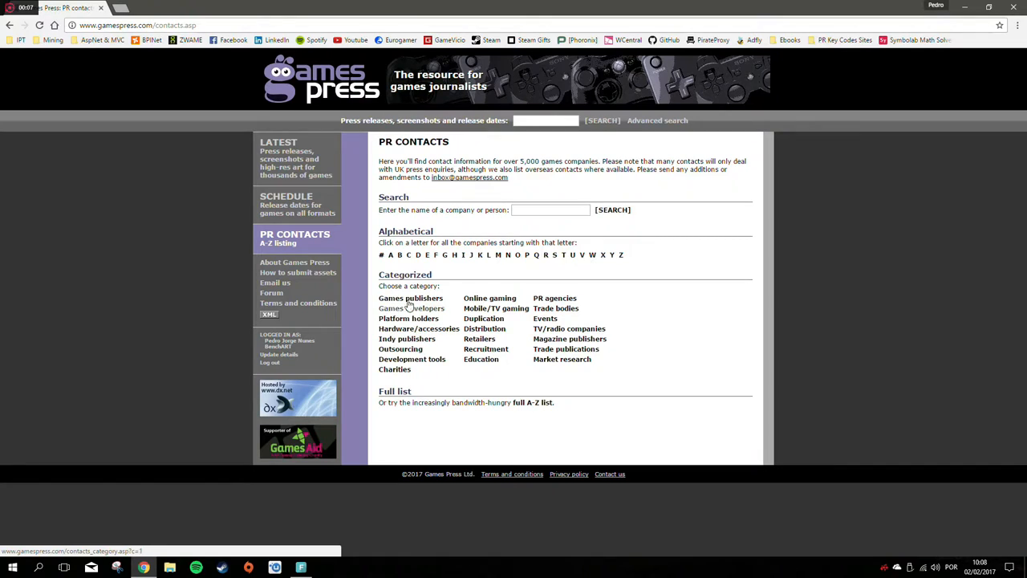
click(286, 205)
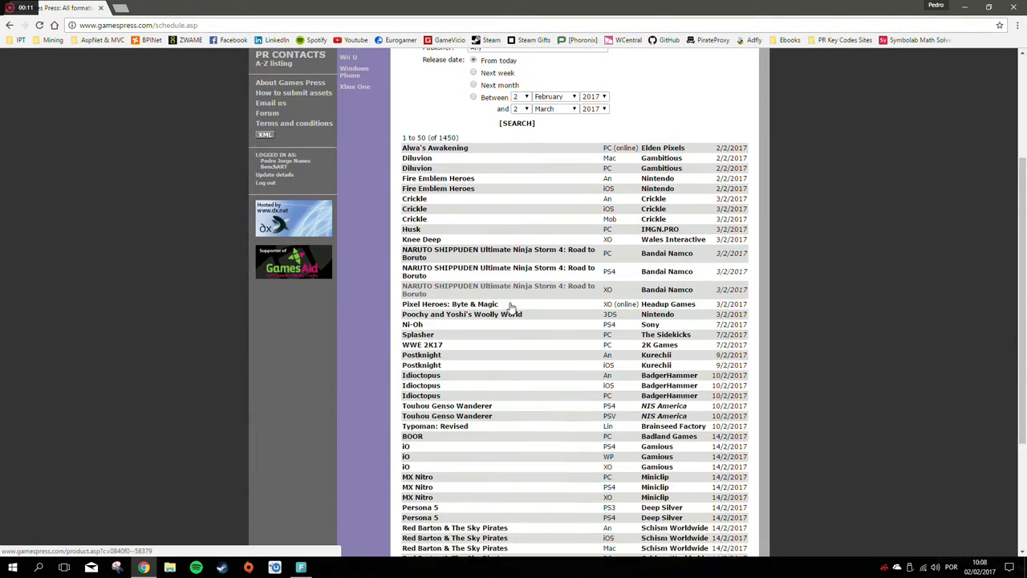
Locate and open the NARUTO Ultimate Ninja Storm 4: Road to Boruto entry in the release list.
scroll(down, 3)
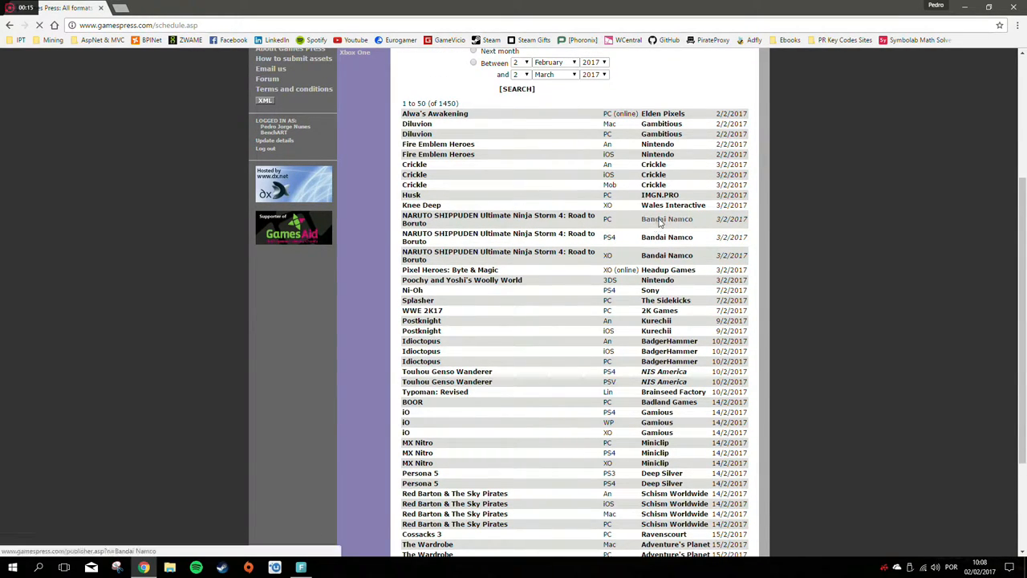
click(667, 218)
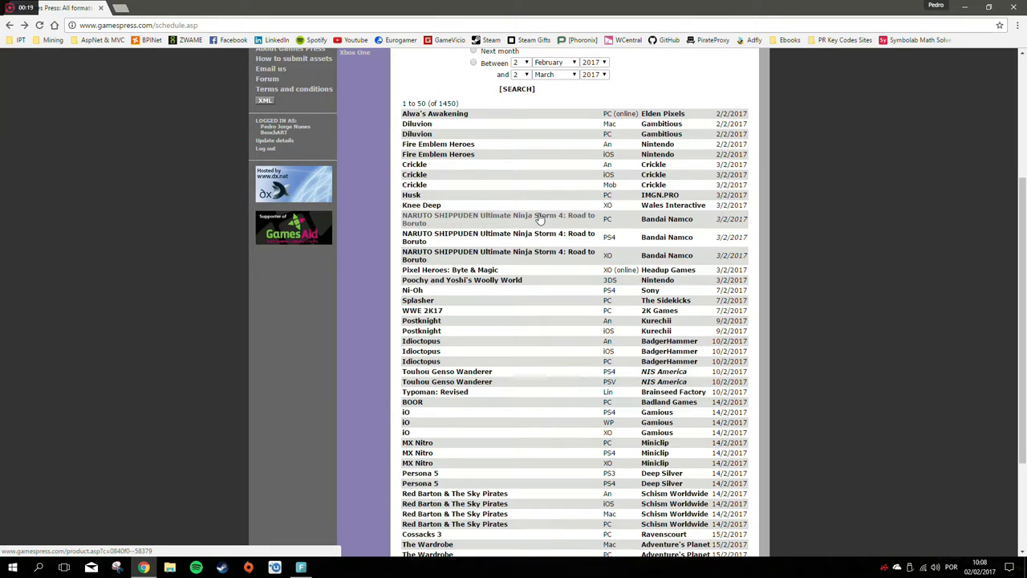
click(498, 219)
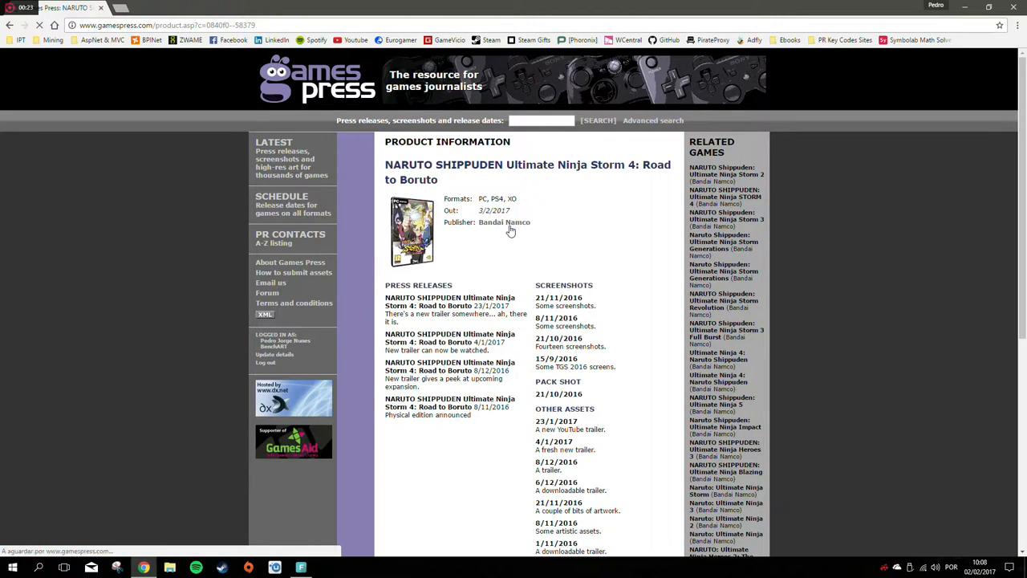
Follow the Bandai Namco Games UK publisher link and review its PR contacts and distributed games.
click(504, 222)
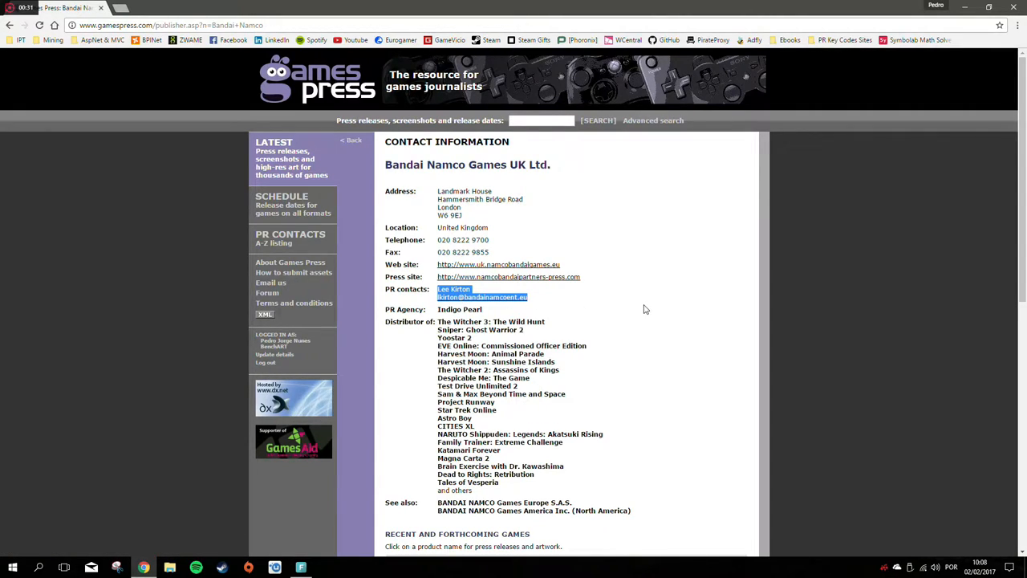
scroll(down, 3)
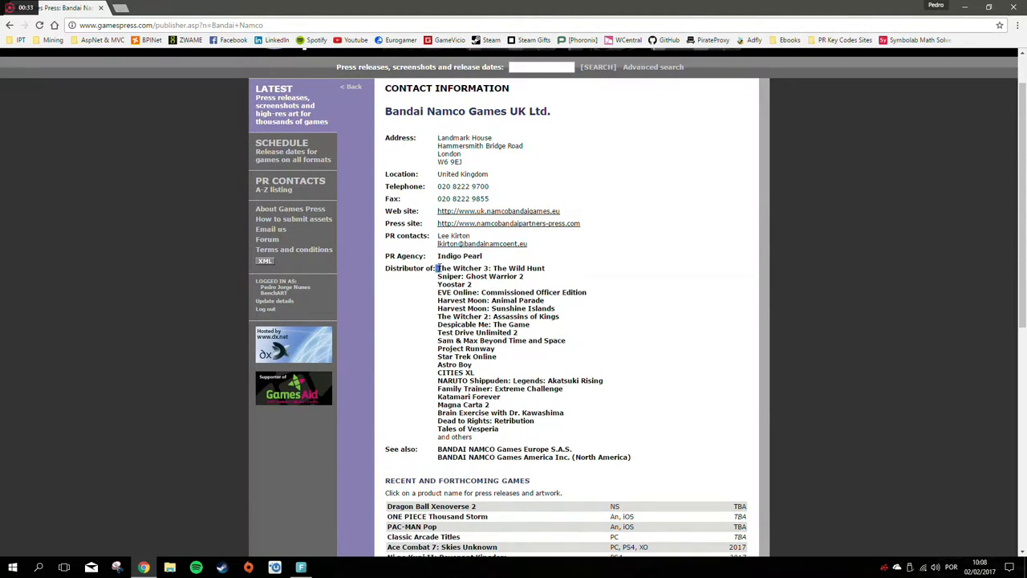
drag(438, 268, 554, 456)
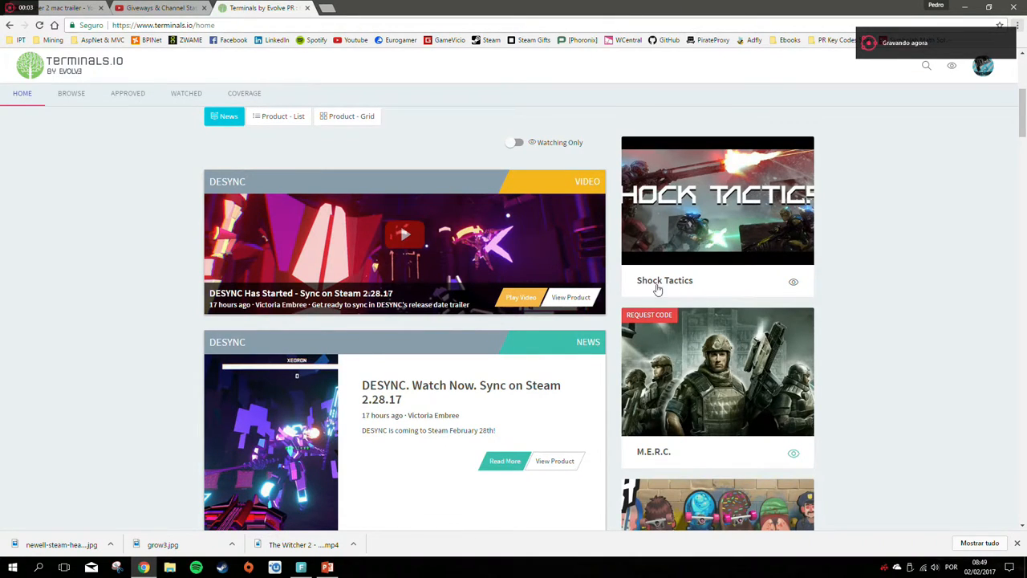
Scroll the home feed down to the M.E.R.C. card and its Request Code option.
scroll(down, 3)
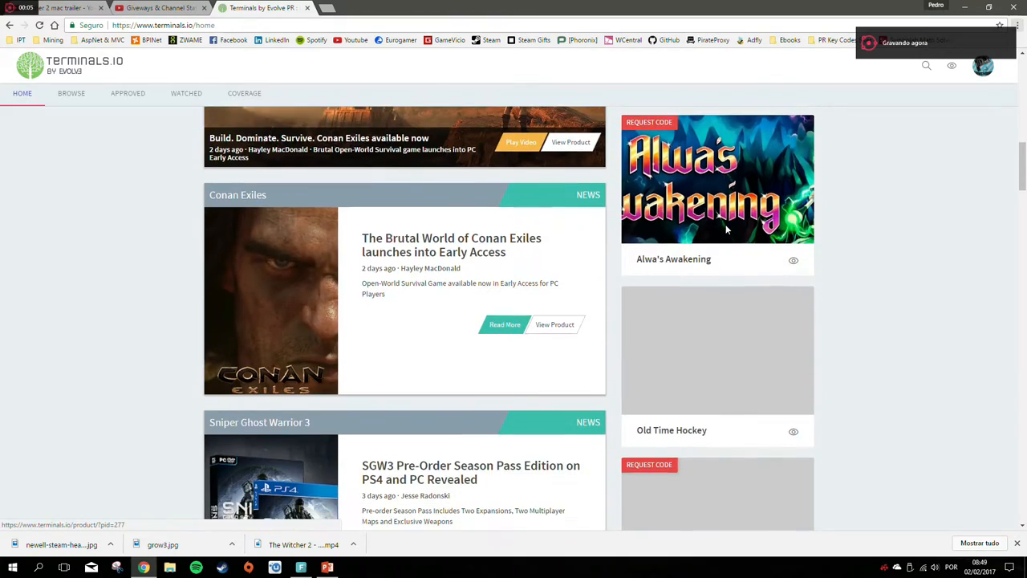
scroll(down, 3)
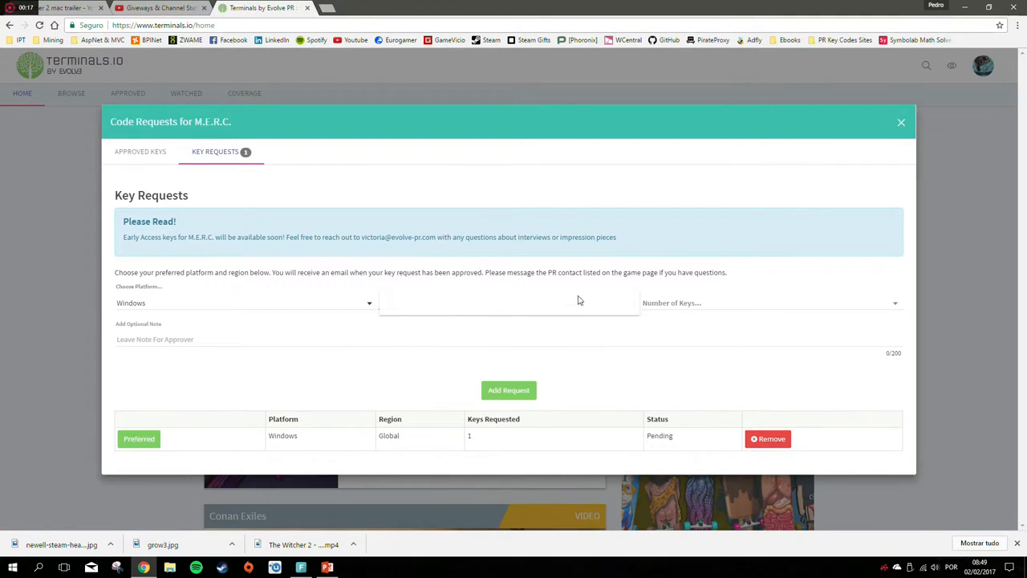
Submit a one-key Windows request for M.E.R.C., which is refused for lacking a note.
click(508, 302)
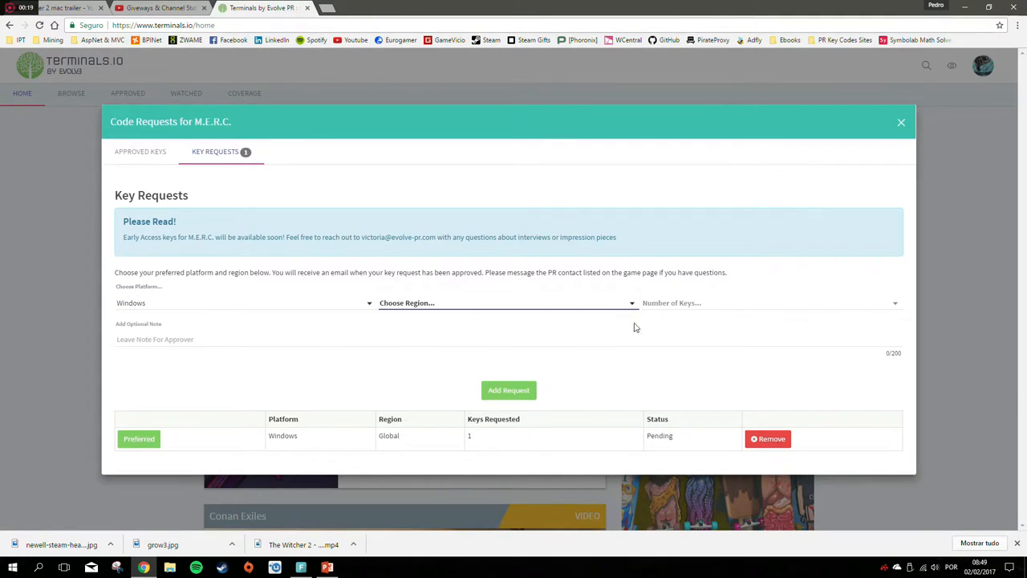
click(767, 301)
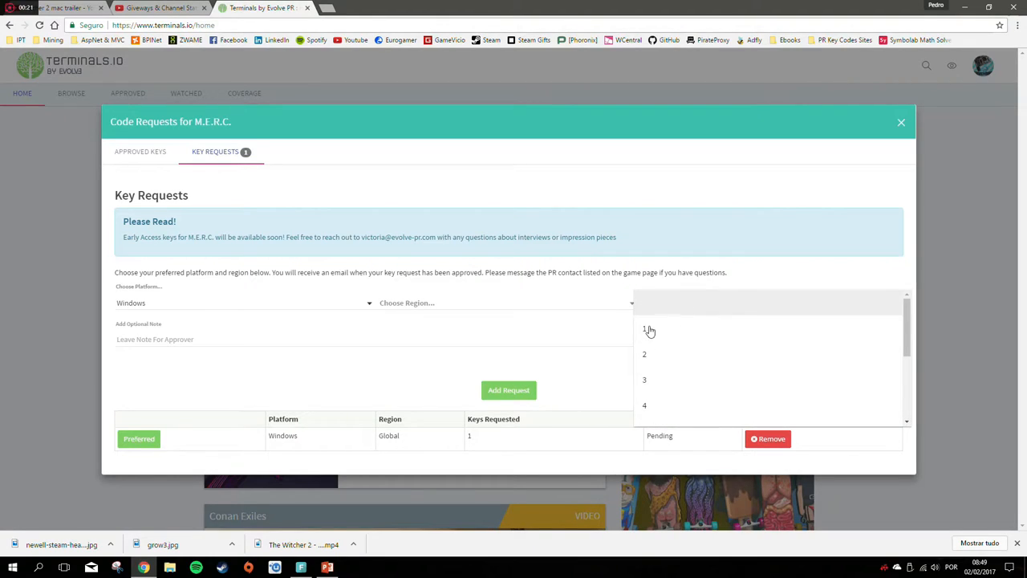
click(645, 329)
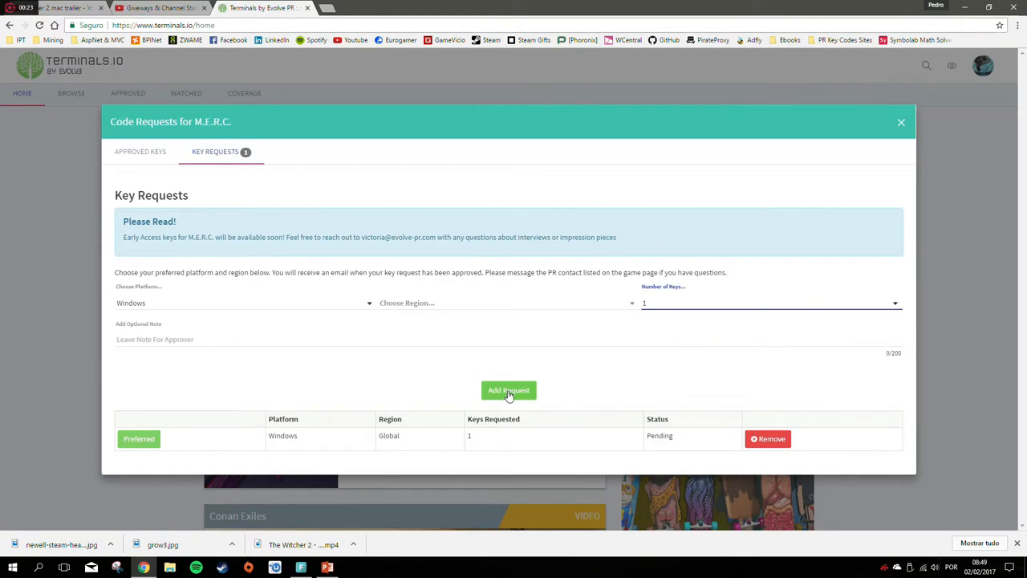
click(508, 390)
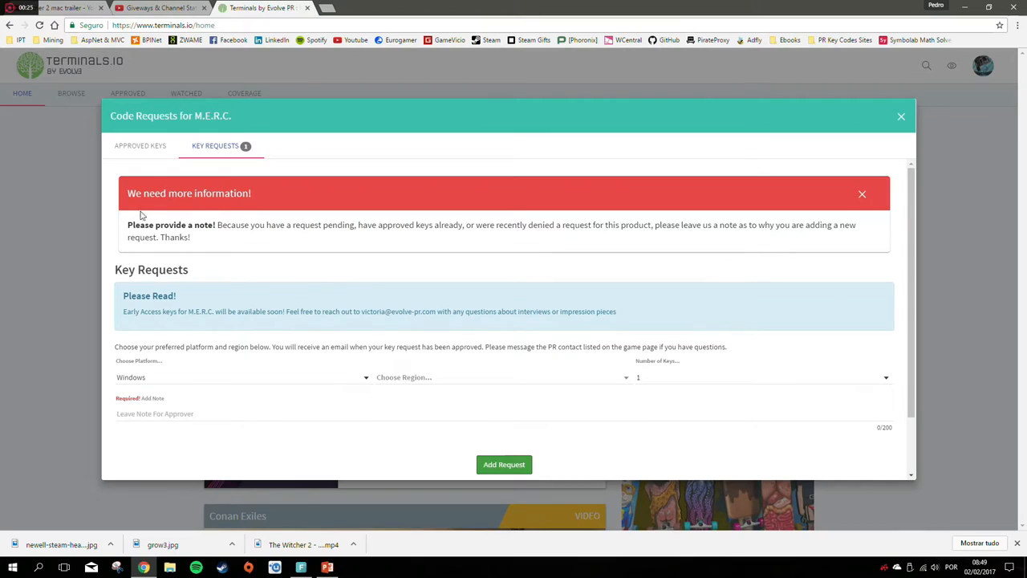
Review the missing-note error and close the code request form.
drag(161, 224, 373, 224)
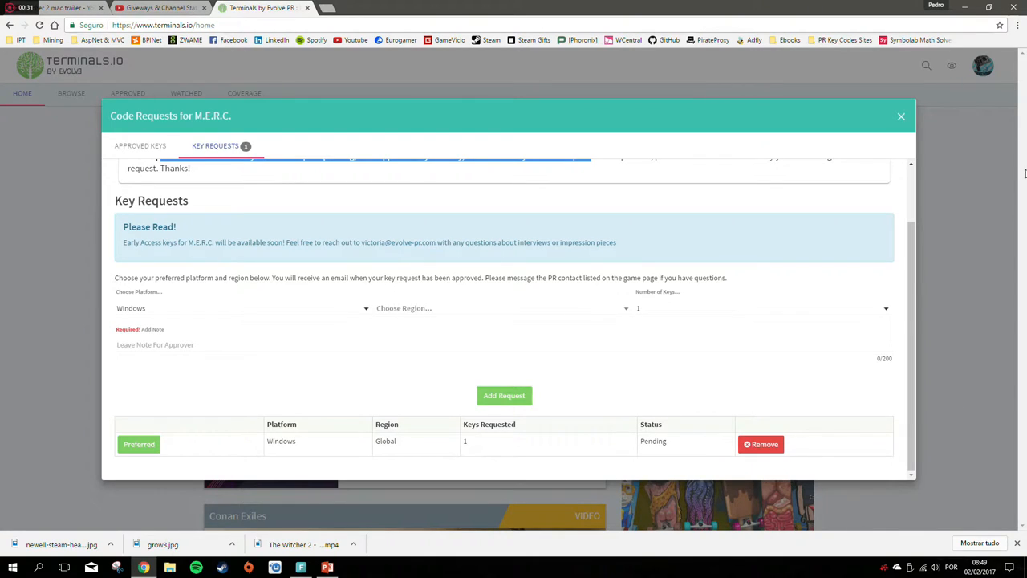
click(900, 116)
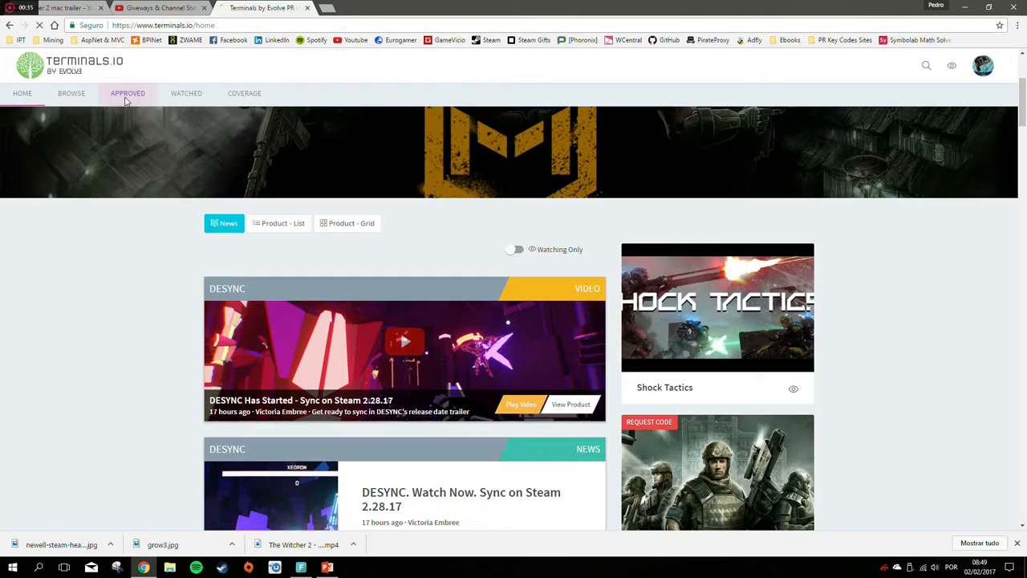
Show the approved games list and open the Sniper Ghost Warrior 3 product page.
click(128, 93)
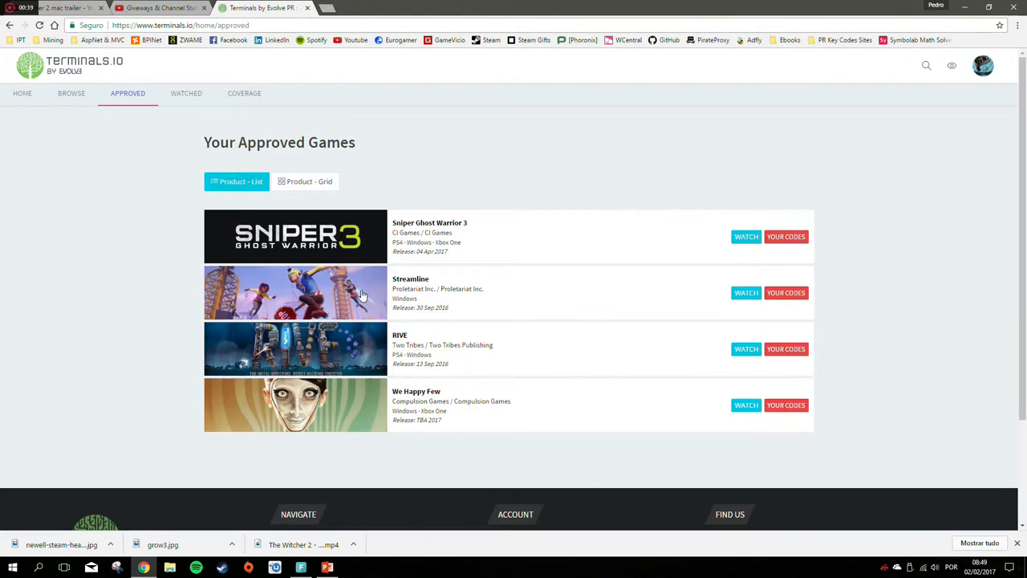
mouse_move(767, 393)
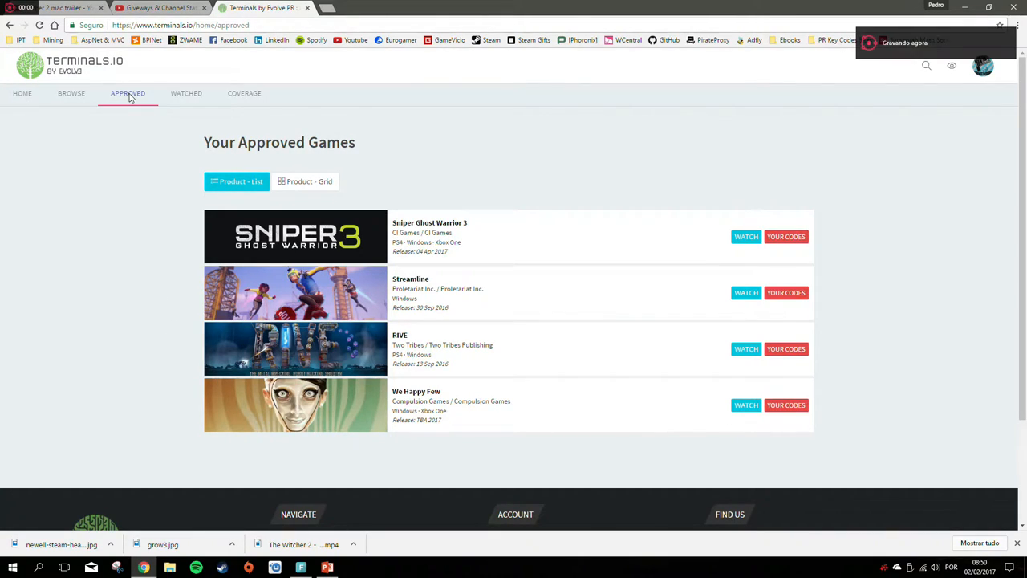
click(295, 235)
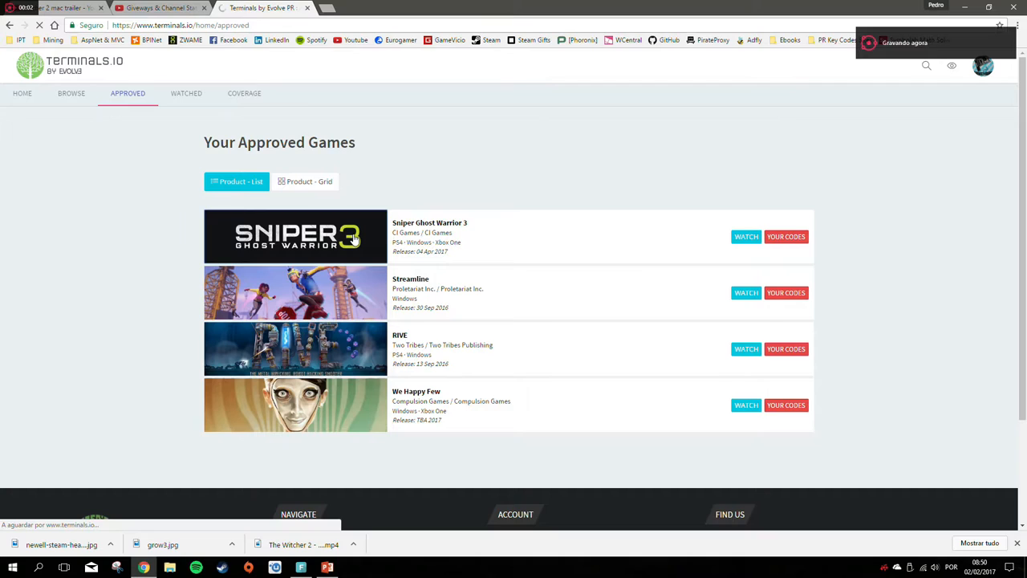
click(295, 236)
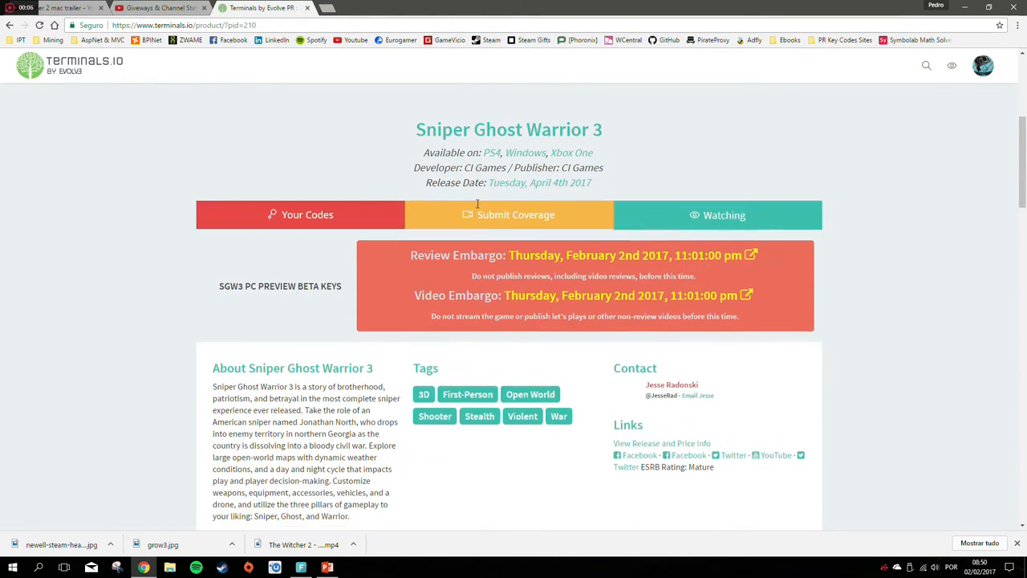
Start a Sniper Ghost Warrior 3 coverage submission with Video chosen as the coverage type.
click(509, 215)
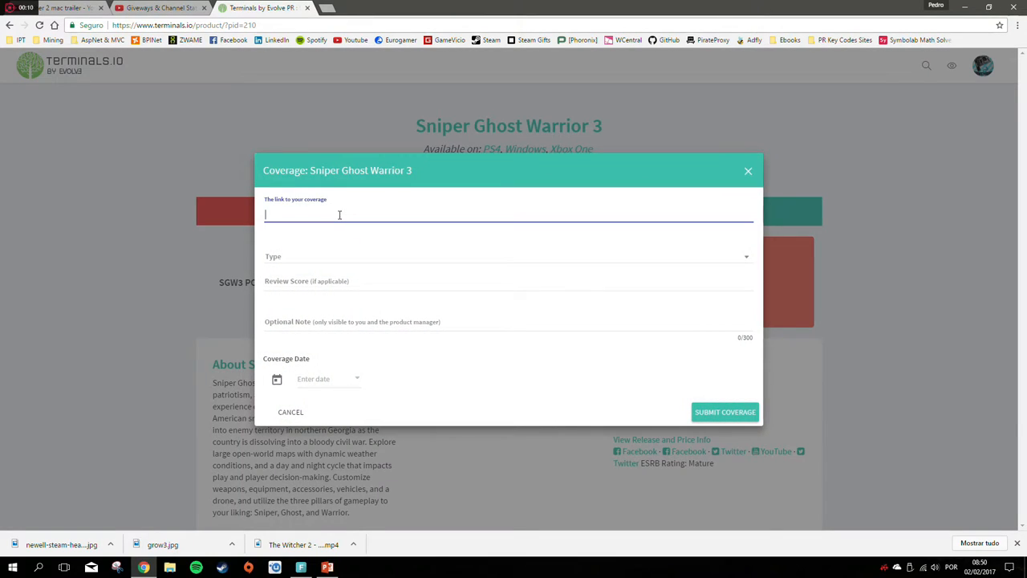
click(508, 257)
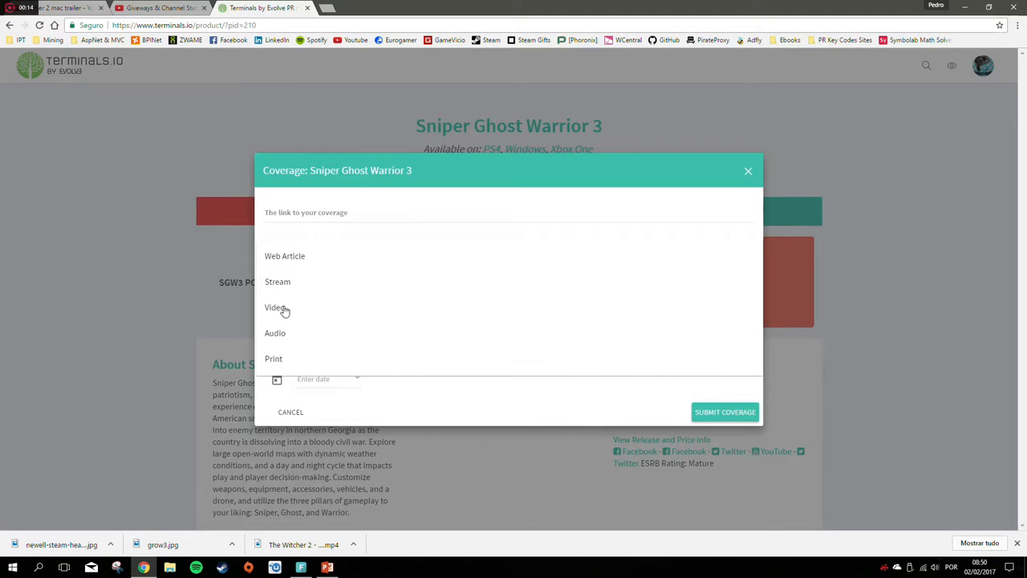
click(276, 309)
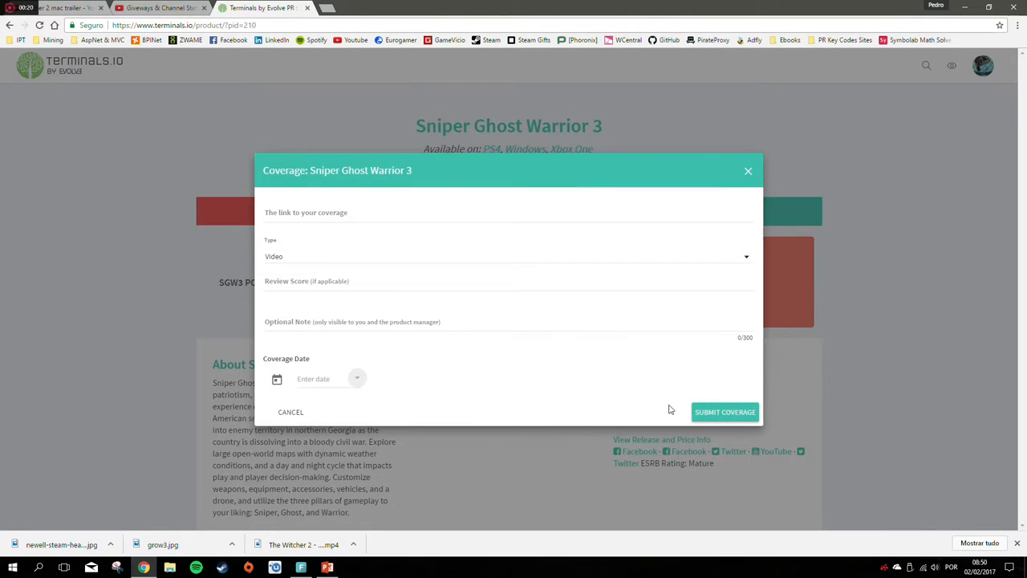
click(748, 170)
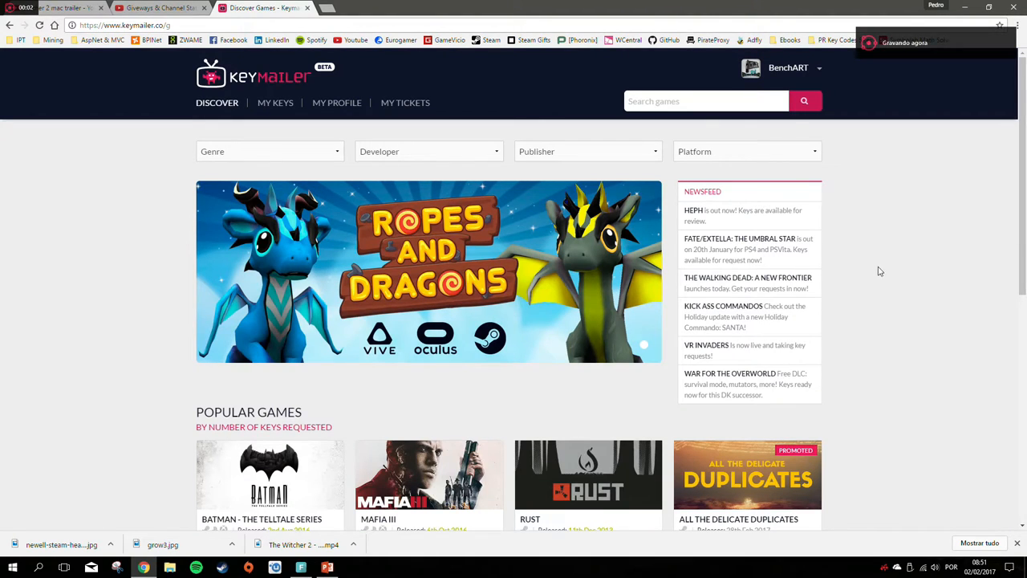
mouse_move(411, 80)
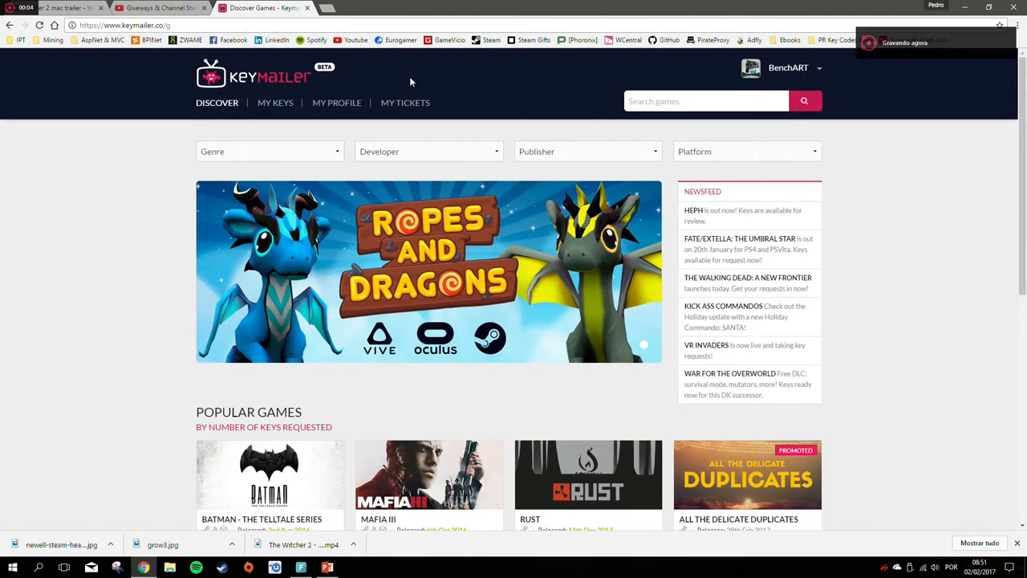
Scroll the Discover page to Upcoming Games and expand the full upcoming list via VIEW MORE.
scroll(down, 3)
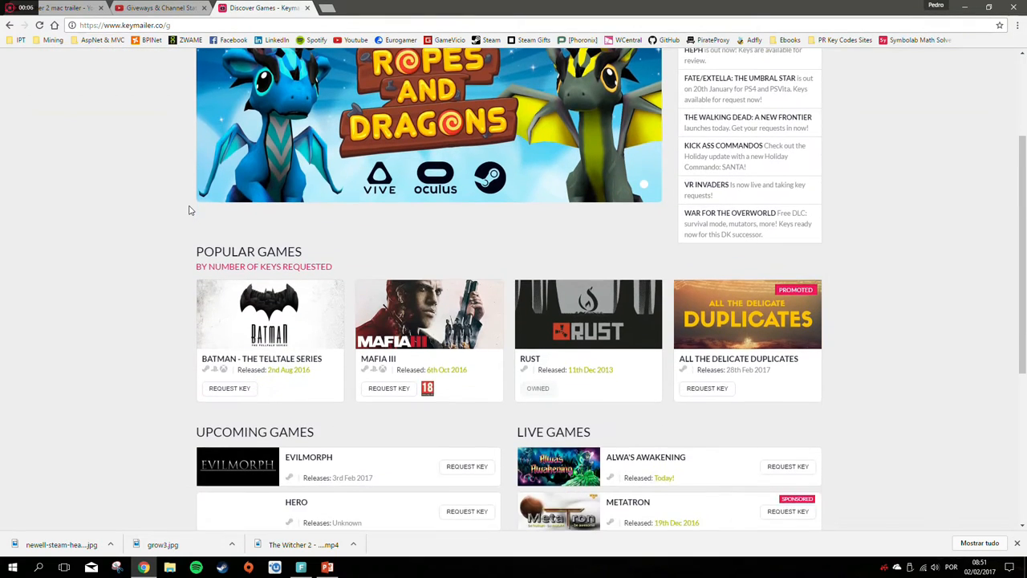
scroll(down, 3)
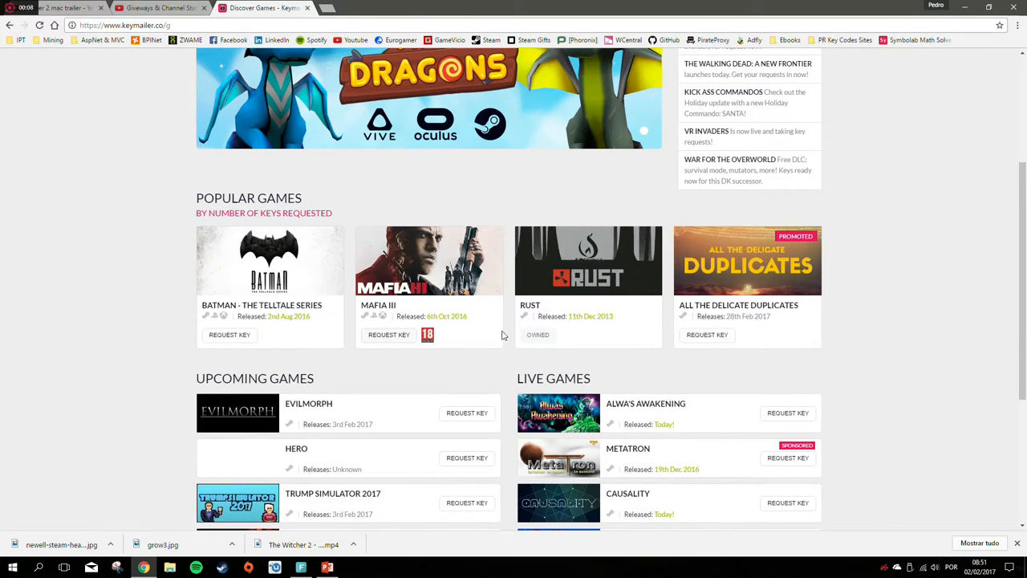
scroll(down, 3)
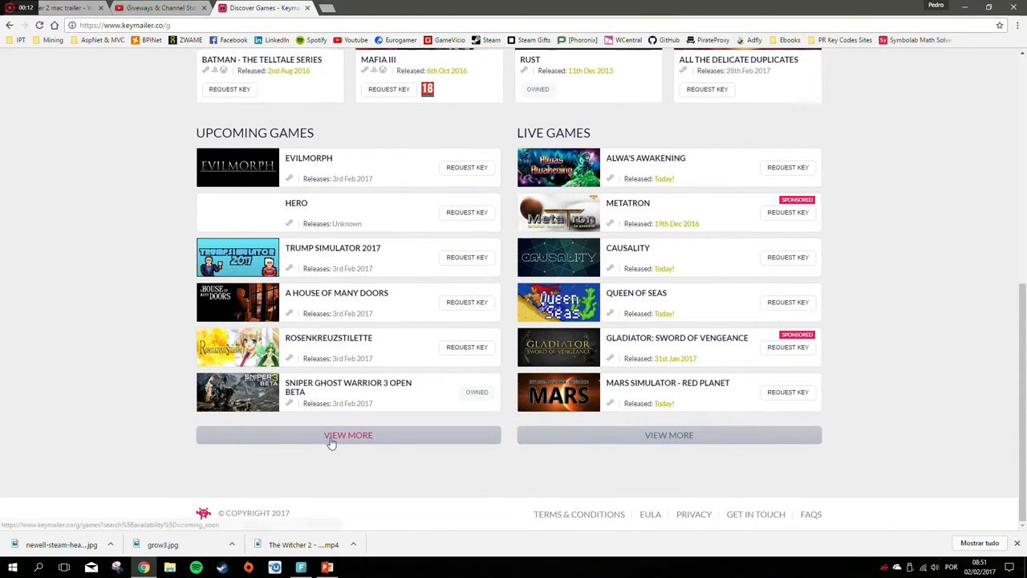
click(348, 433)
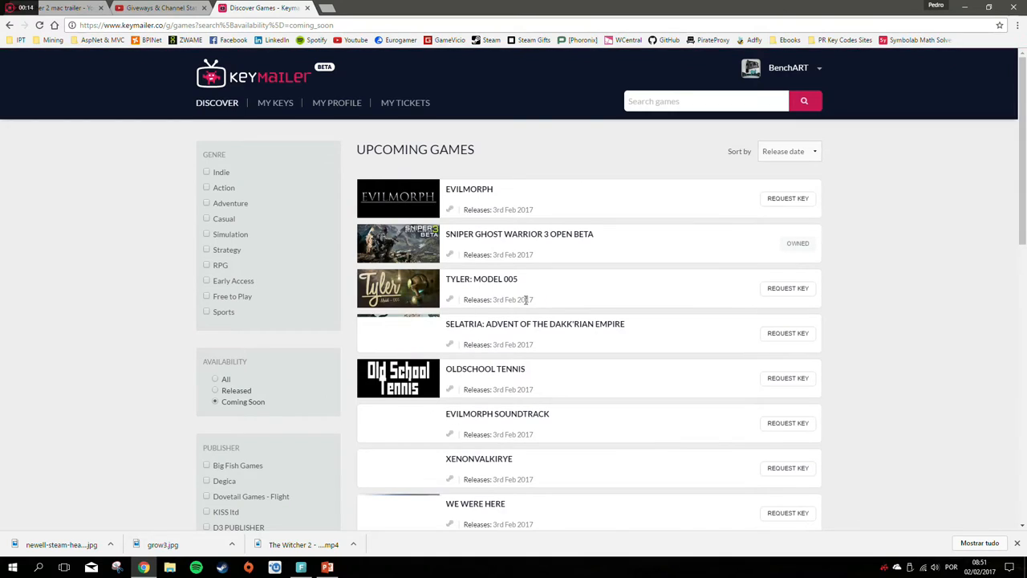
Go to My Keys, listing the redeemed Conan Exiles key.
scroll(down, 3)
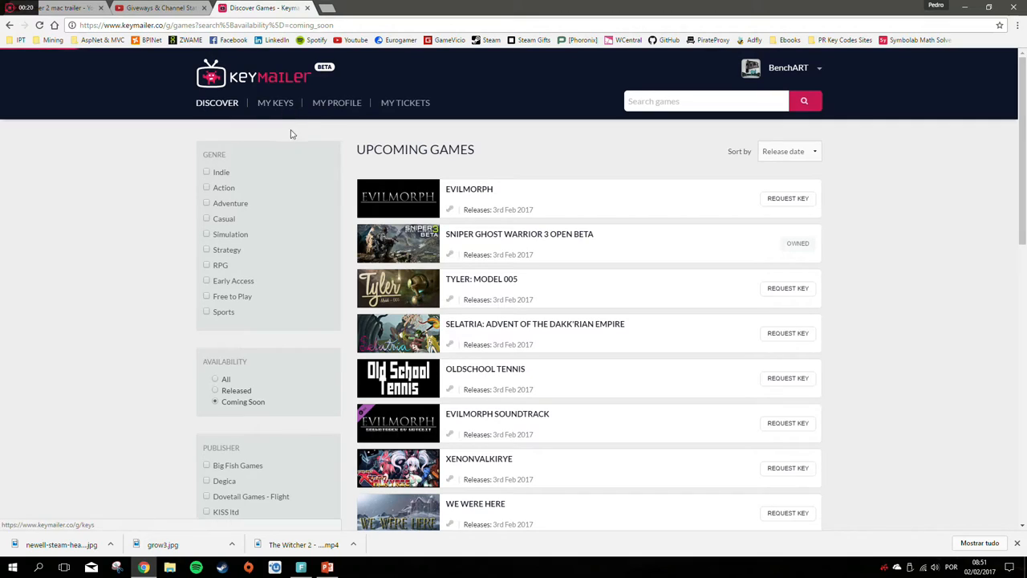
click(274, 103)
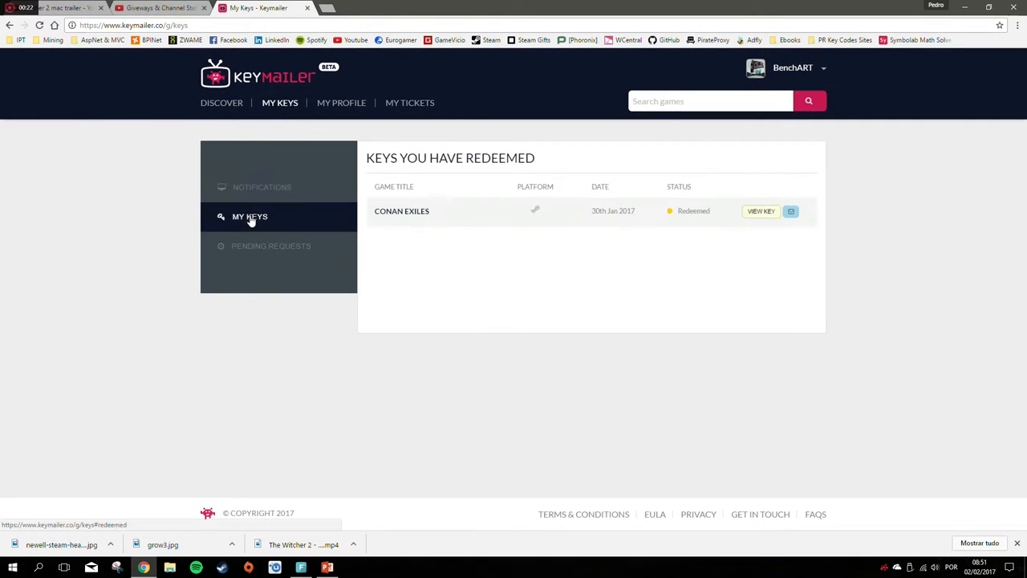
Withdraw the pending Sniper Ghost Warrior 3 Open Beta request, then go to My Profile.
click(261, 186)
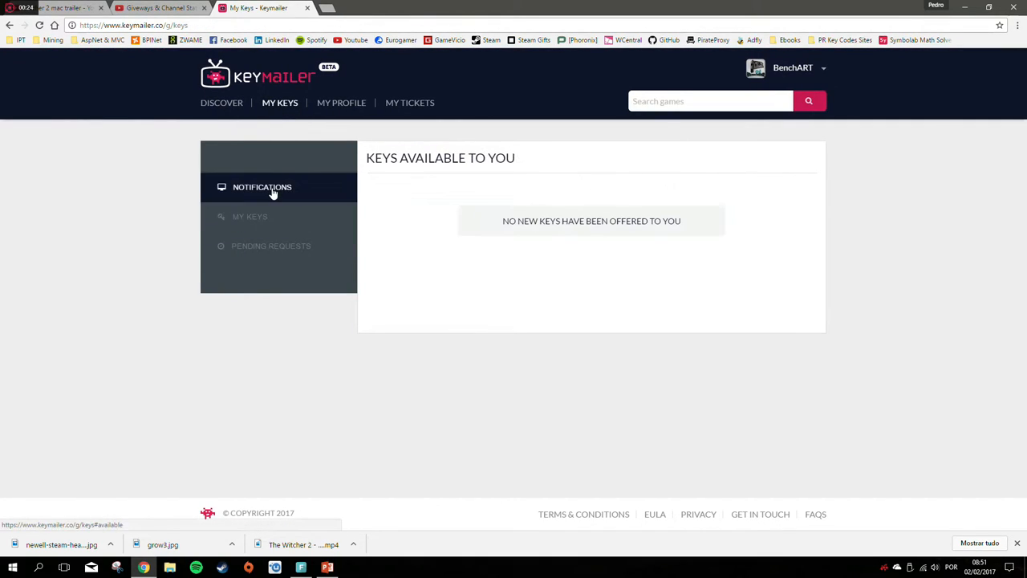
click(270, 246)
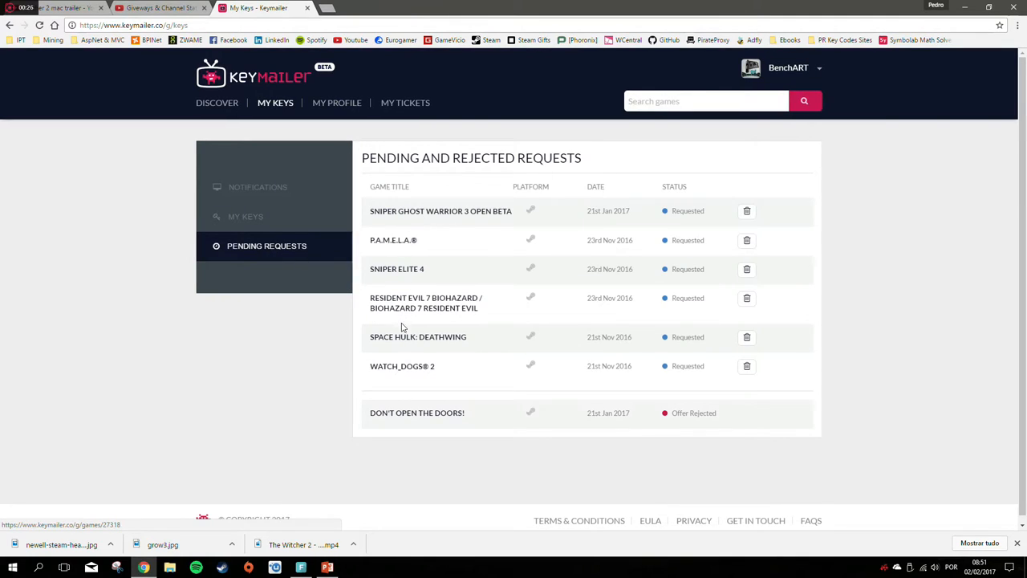
mouse_move(677, 424)
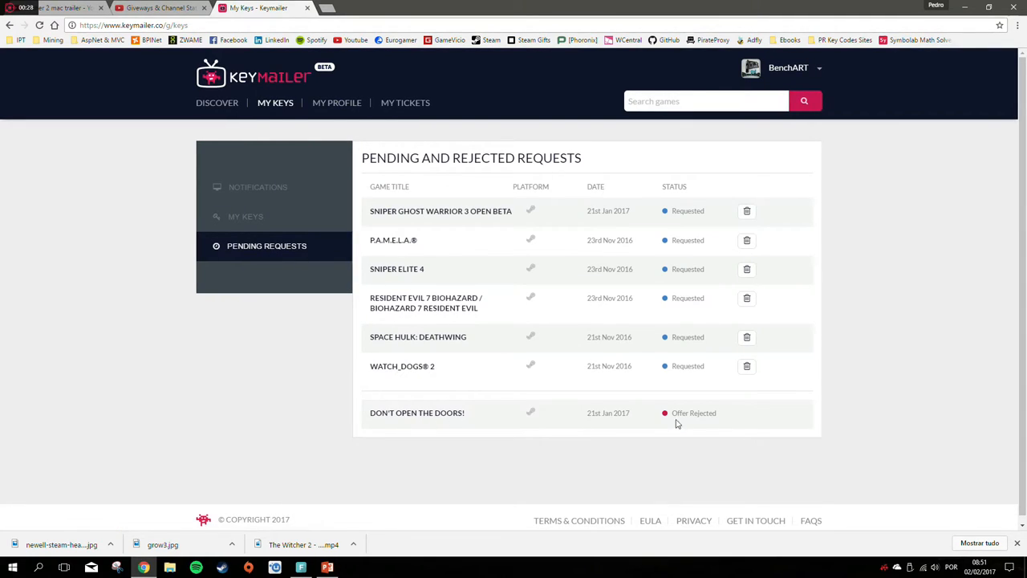
mouse_move(414, 215)
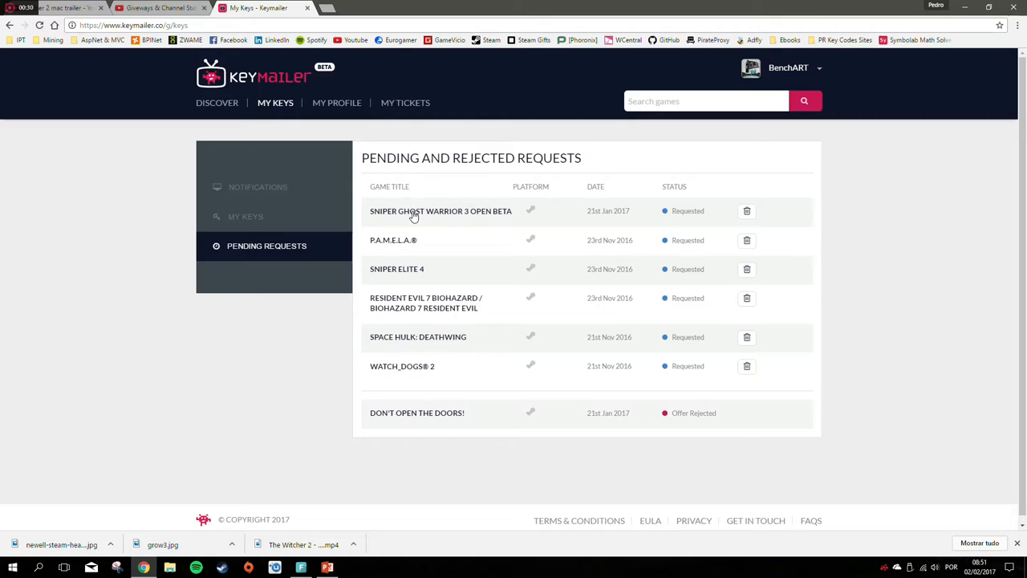
mouse_move(745, 212)
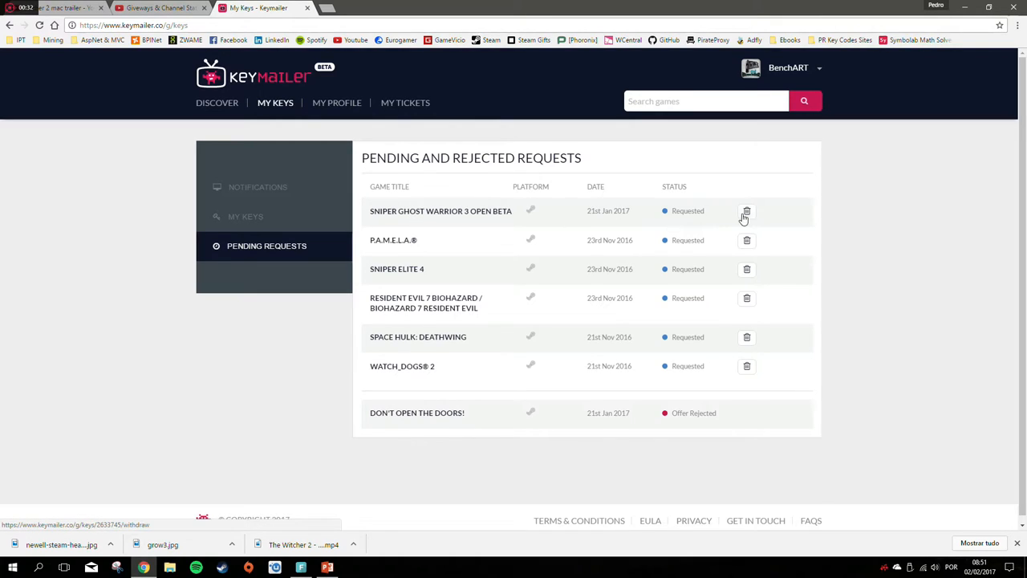
click(746, 211)
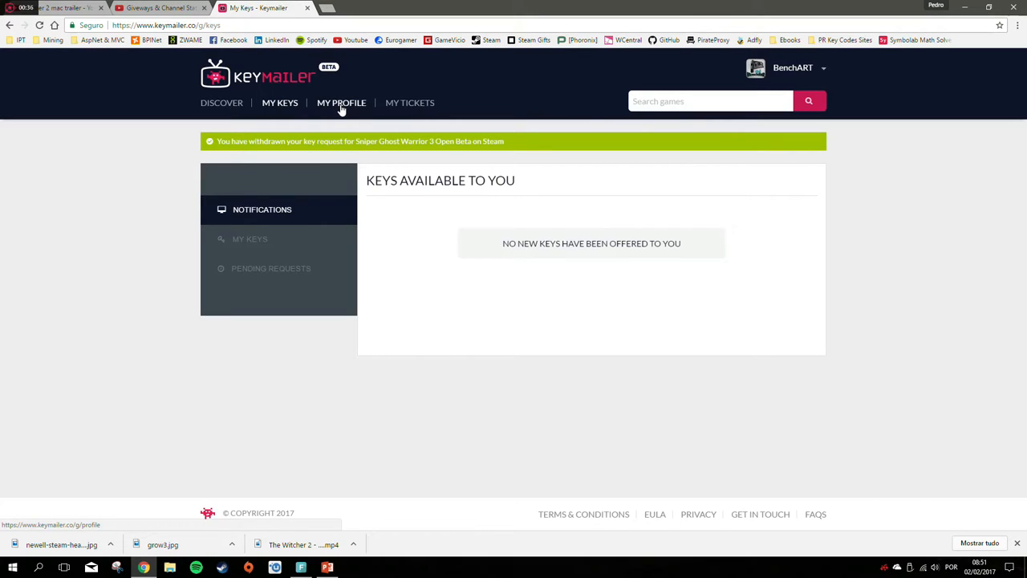
click(340, 103)
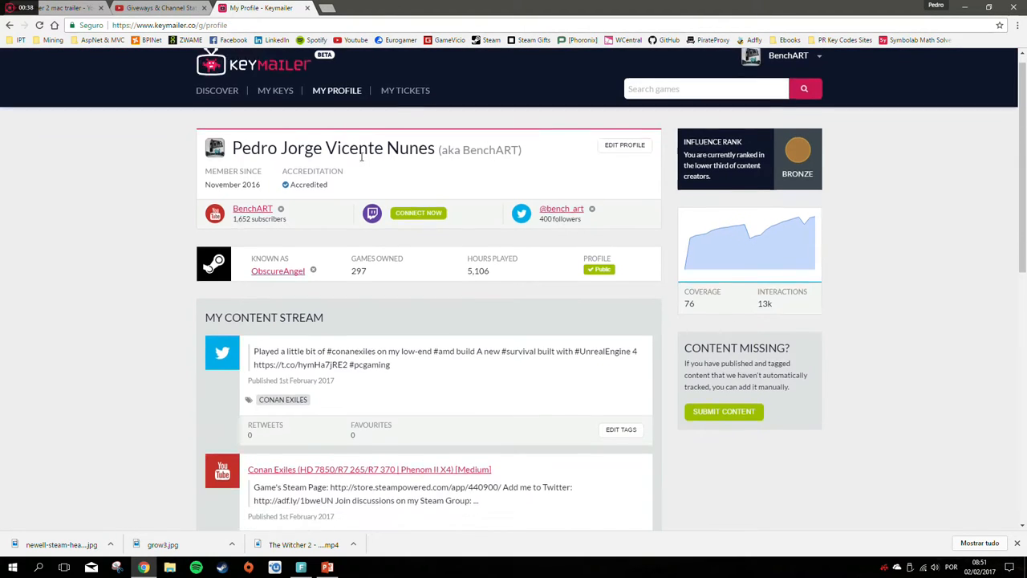
Scroll My Profile through My Content Stream of Conan Exiles tweets and videos.
scroll(down, 3)
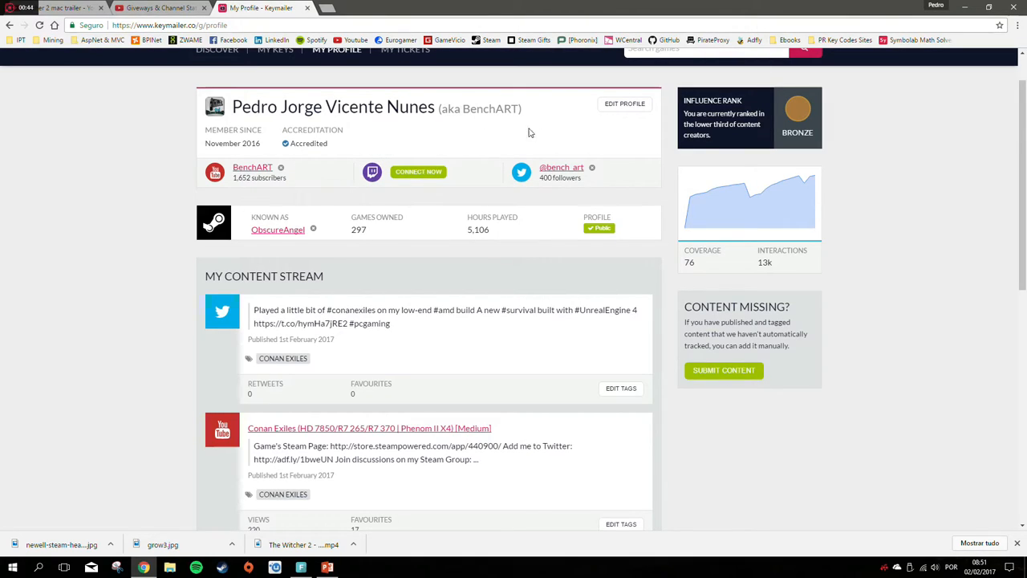
scroll(down, 3)
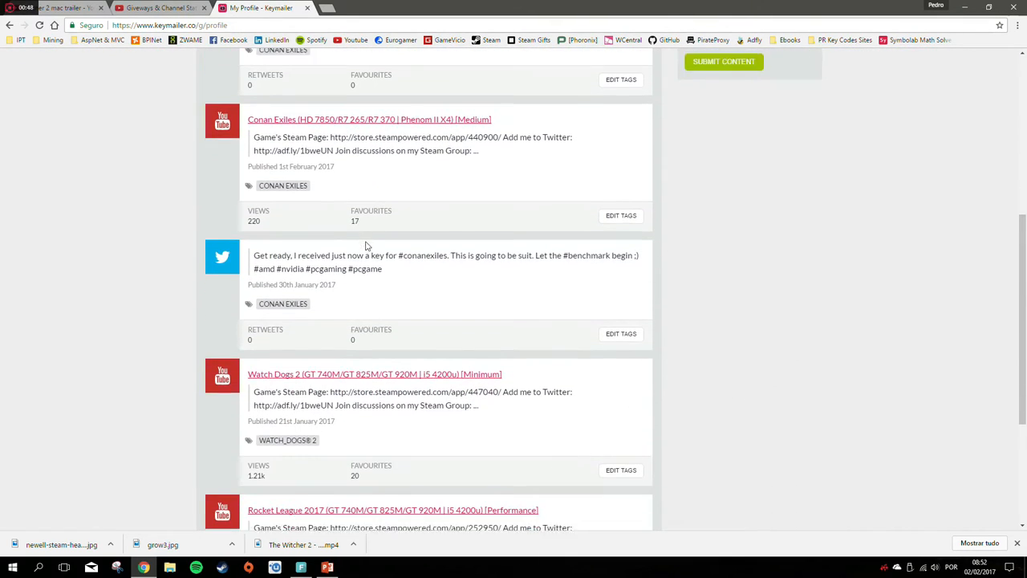
scroll(down, 3)
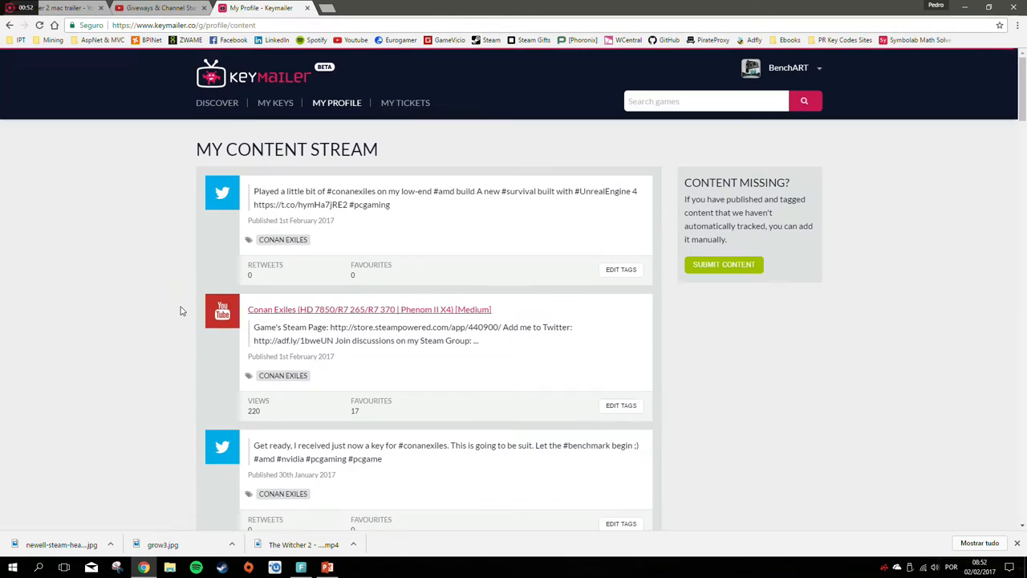
Search the Keymailer games catalogue for 'conan exiles' via the 'conan' suggestion and show the results.
scroll(down, 3)
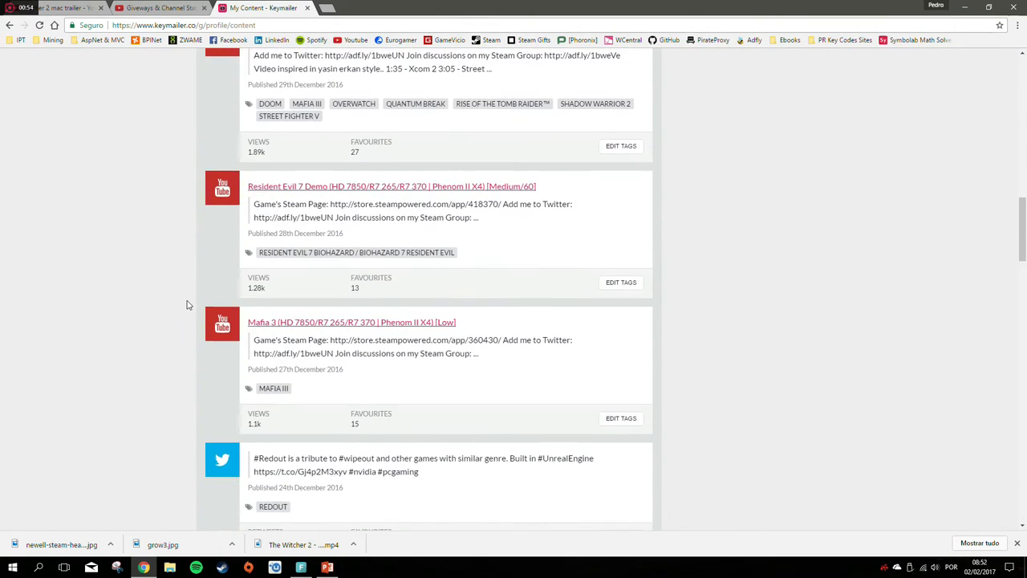
scroll(down, 3)
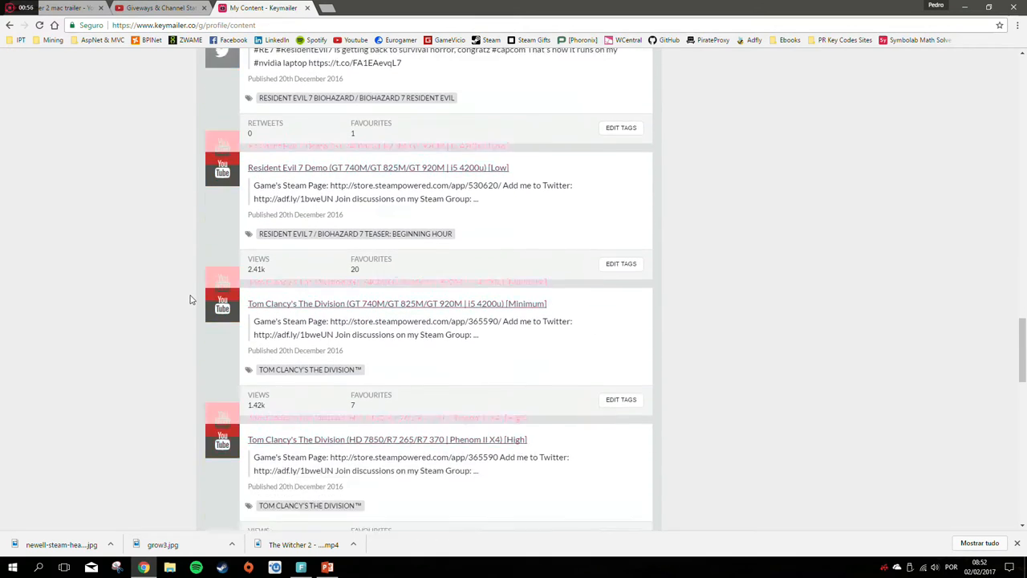
scroll(down, 3)
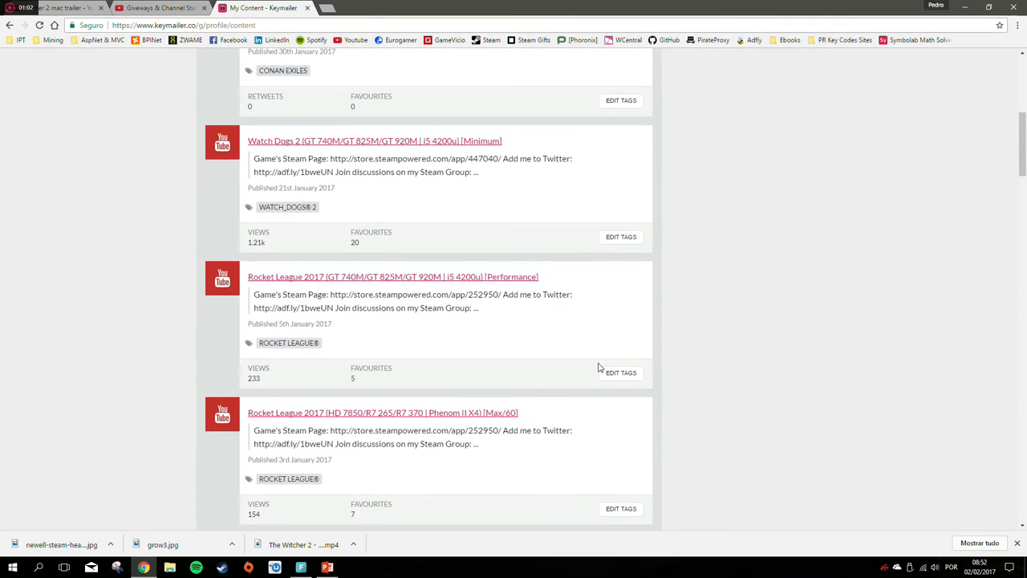
scroll(up, 3)
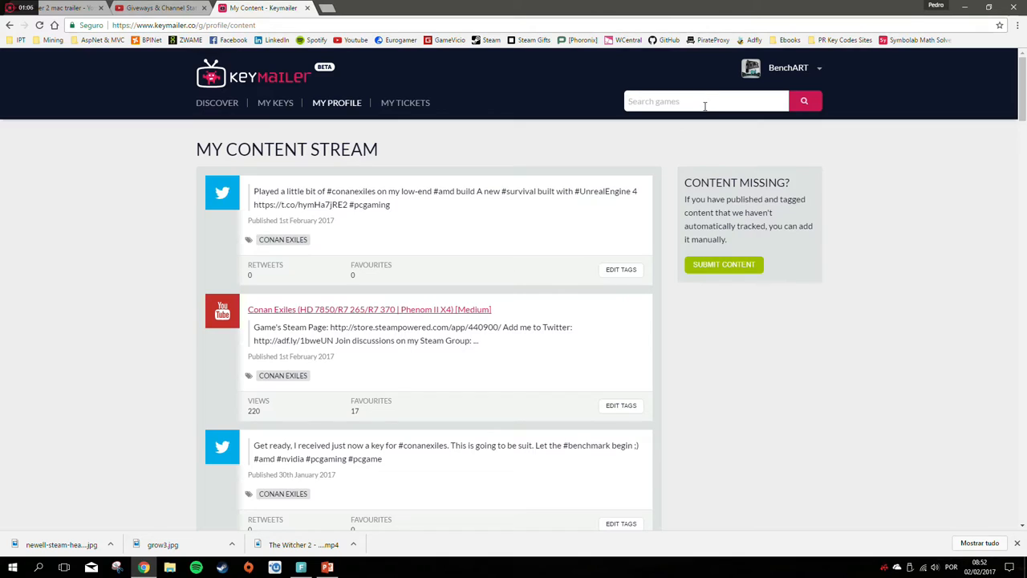
text(conan)
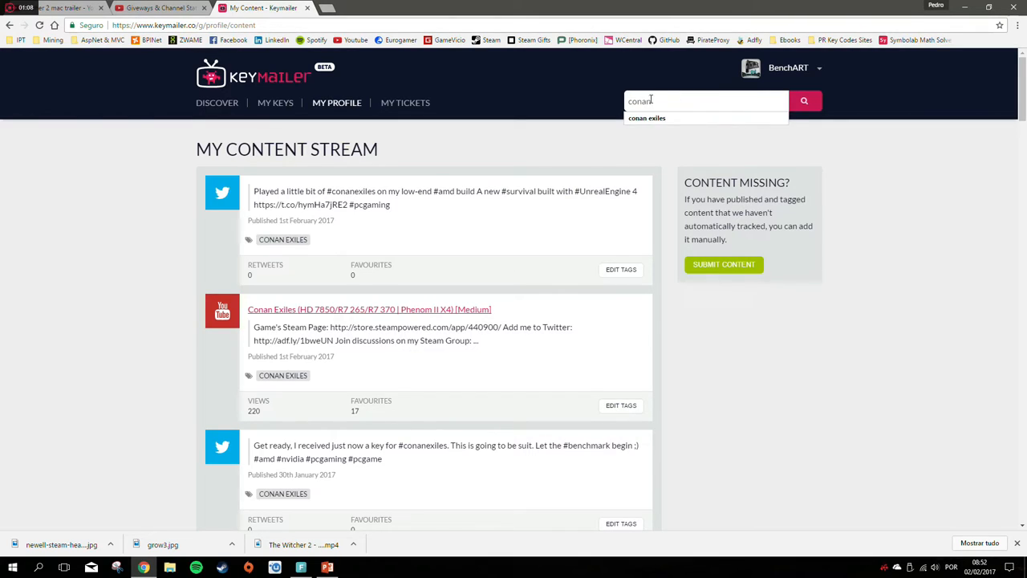
click(647, 119)
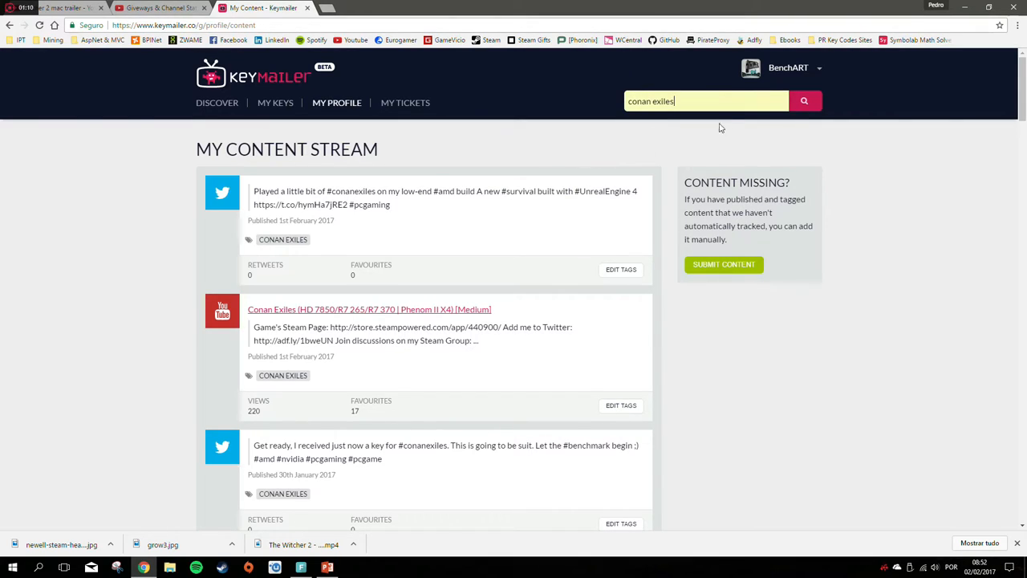
click(803, 100)
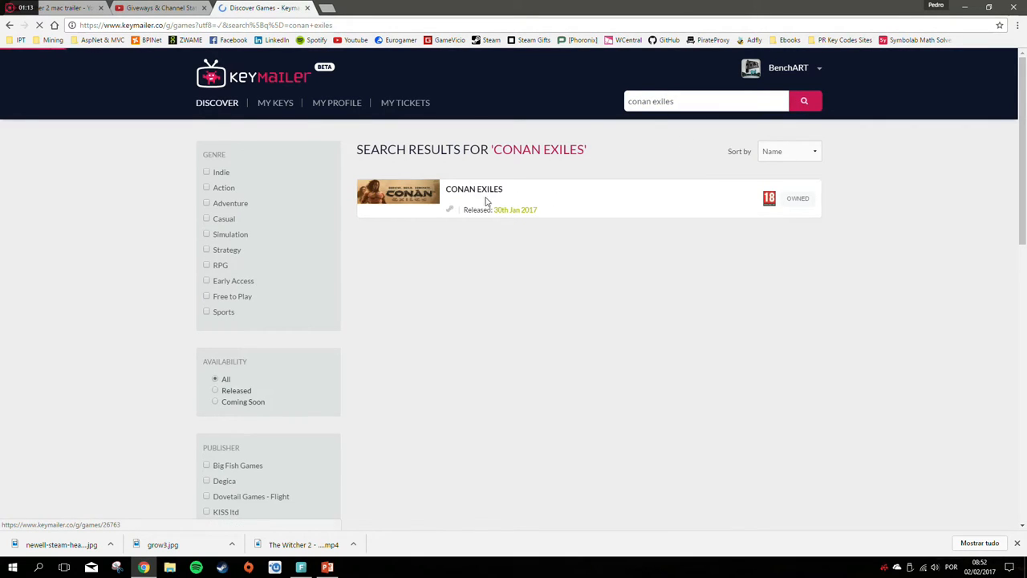
View the Conan Exiles page, select its YouTube tag text and read down the description.
click(474, 189)
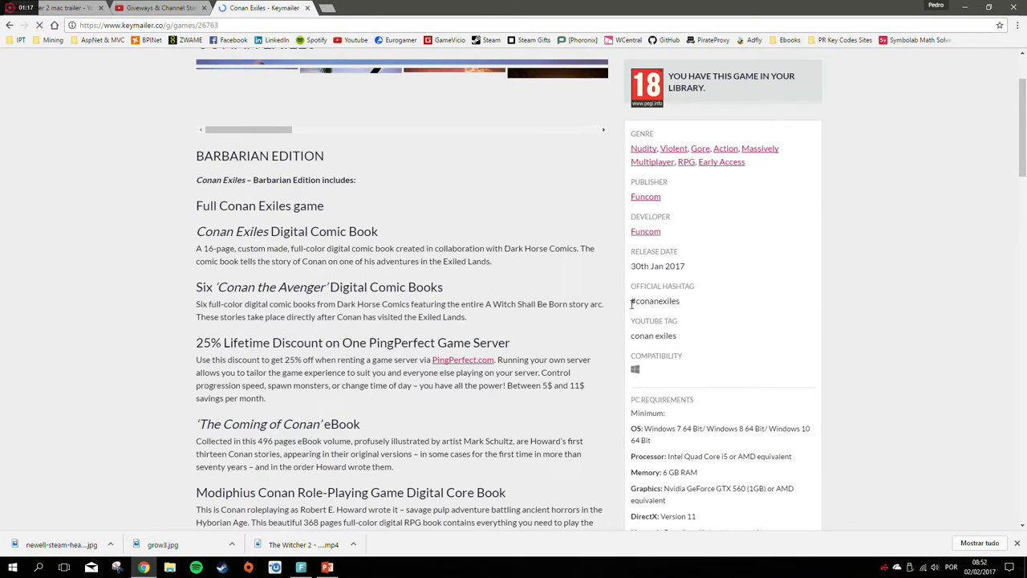
double_click(655, 300)
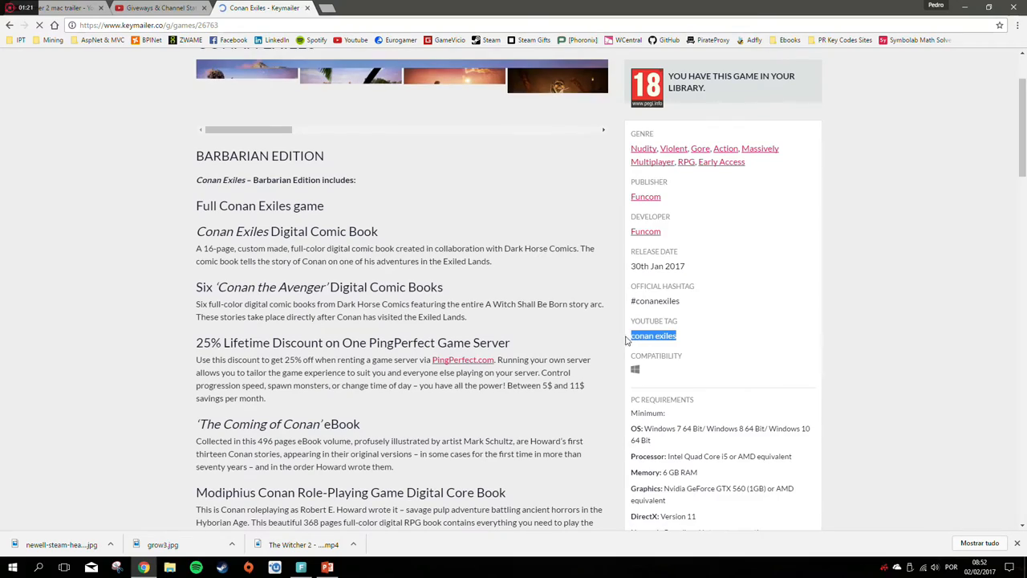
scroll(down, 3)
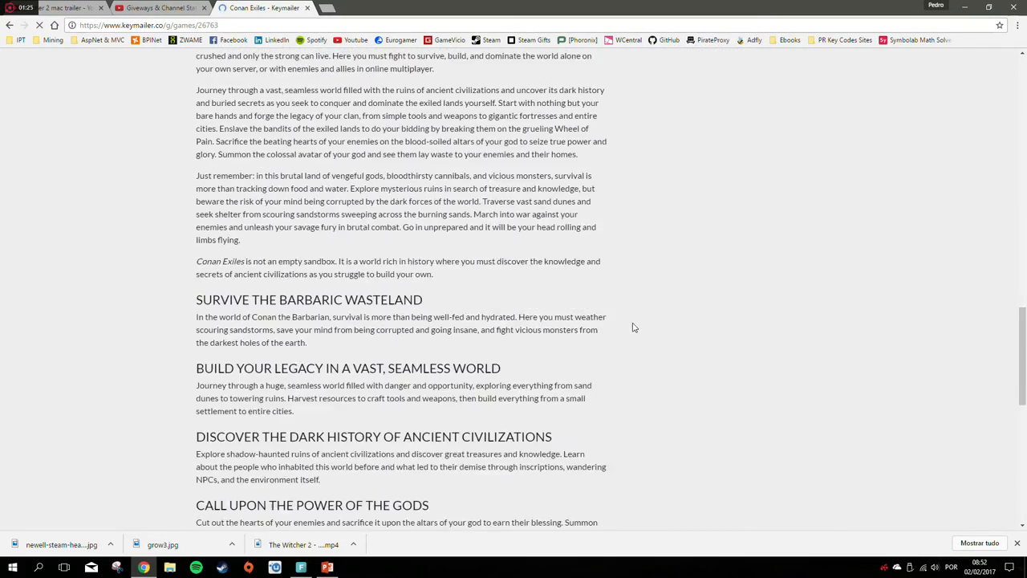
scroll(down, 3)
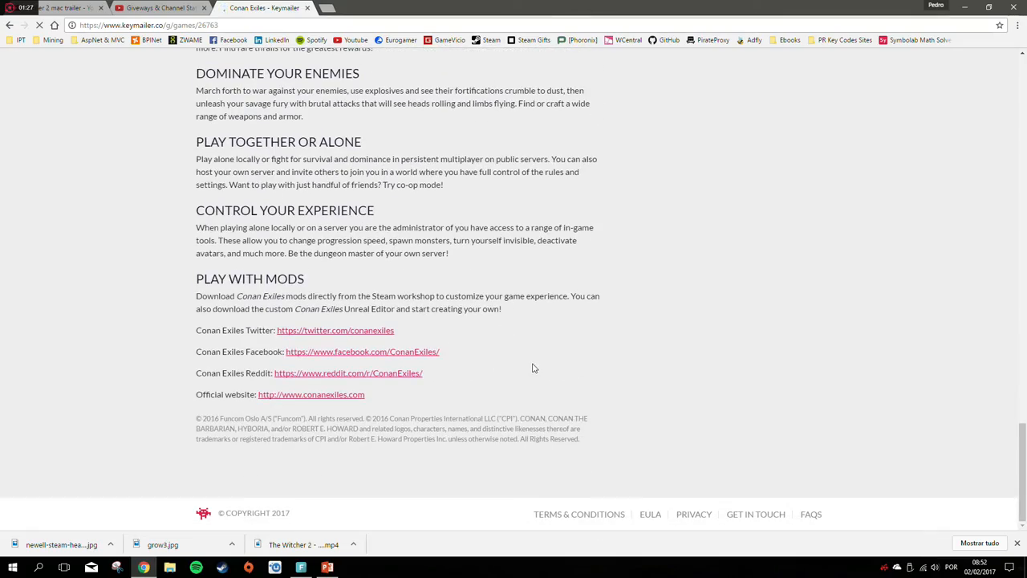